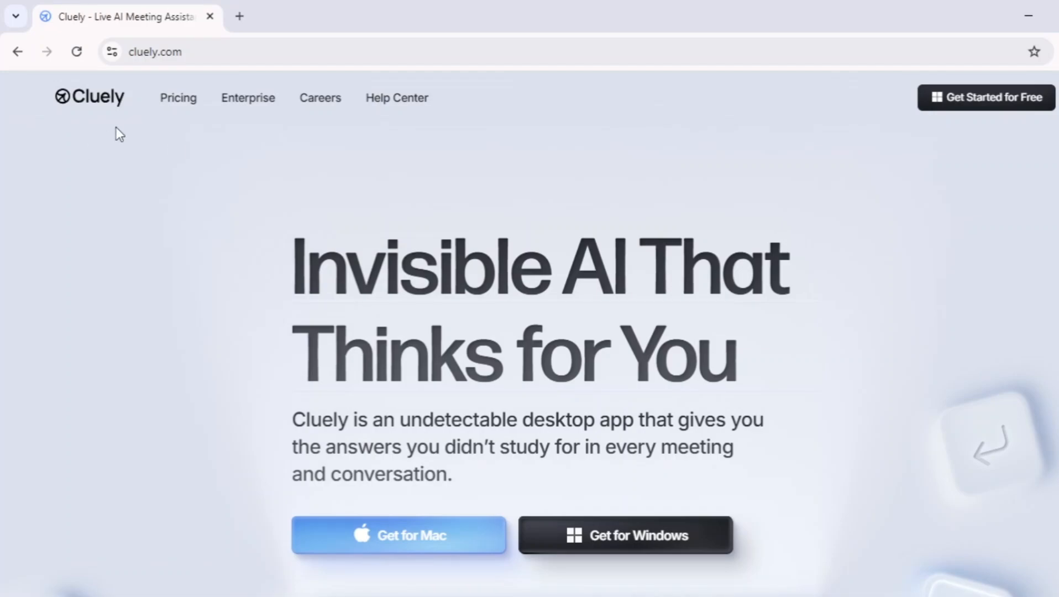
pyautogui.moveTo(86, 79)
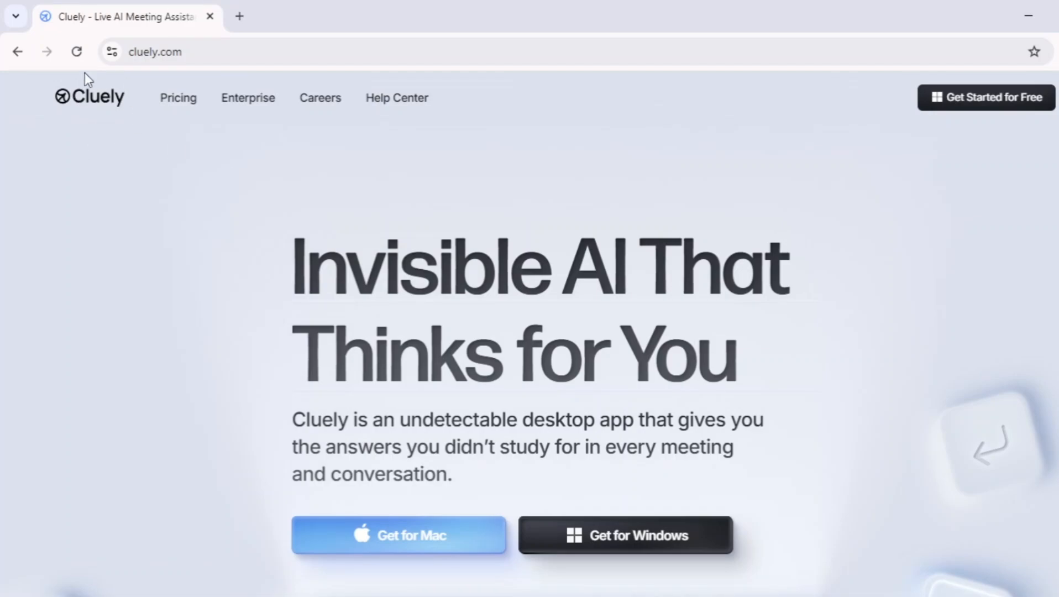
# - Scroll past the hero headline and the 'why use Cluely' card to 'Keep scrolling'
pyautogui.scroll(-3)
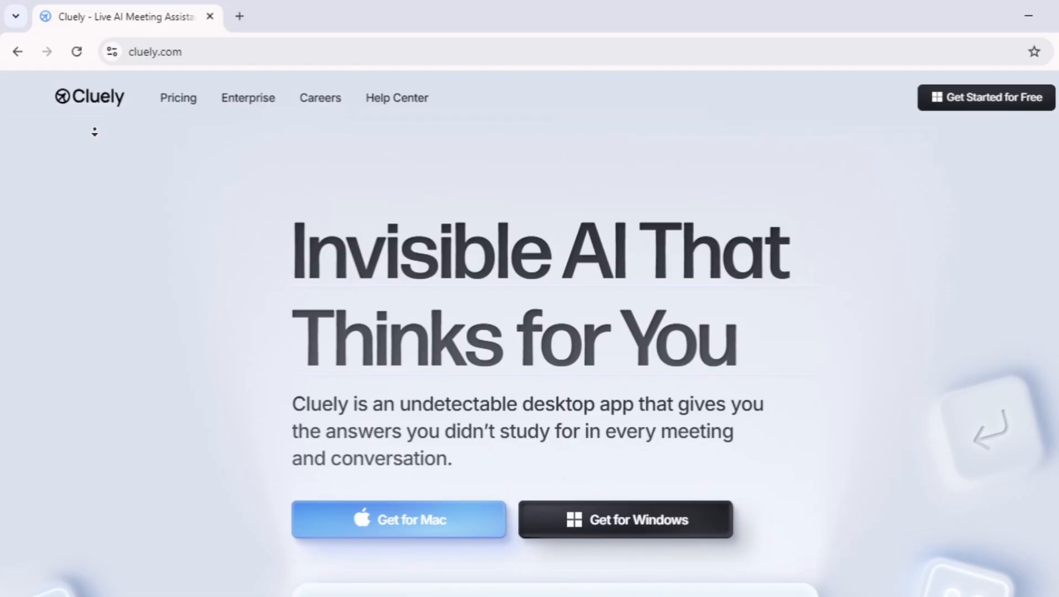
pyautogui.scroll(-3)
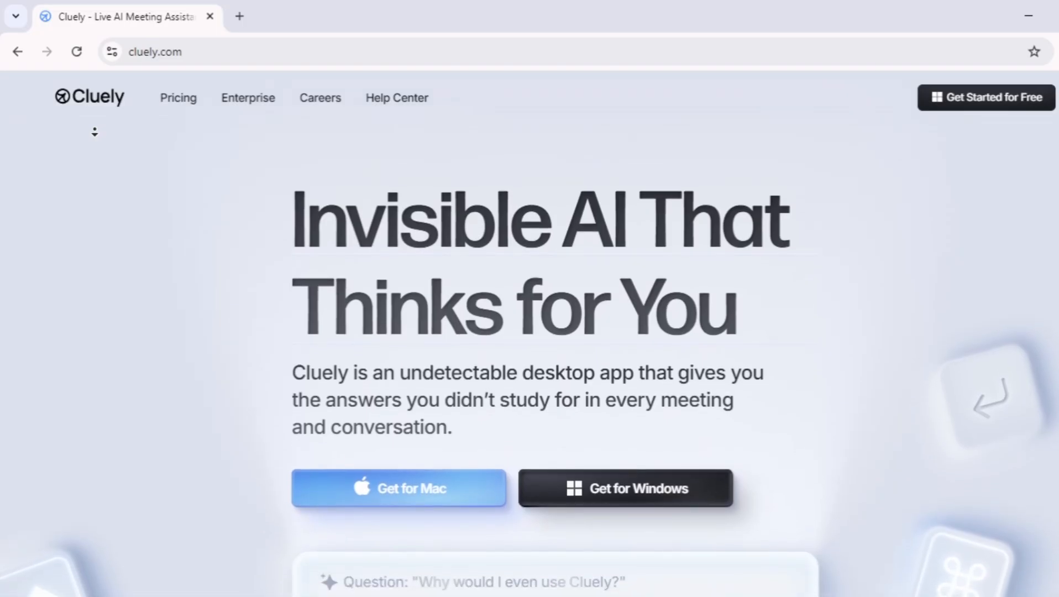
pyautogui.scroll(-3)
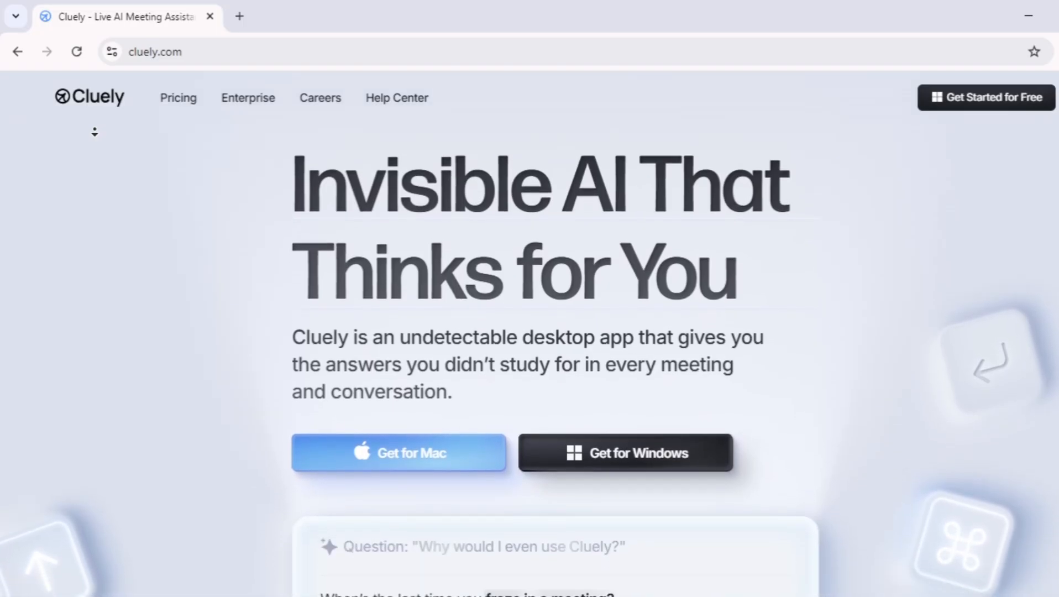
pyautogui.scroll(-3)
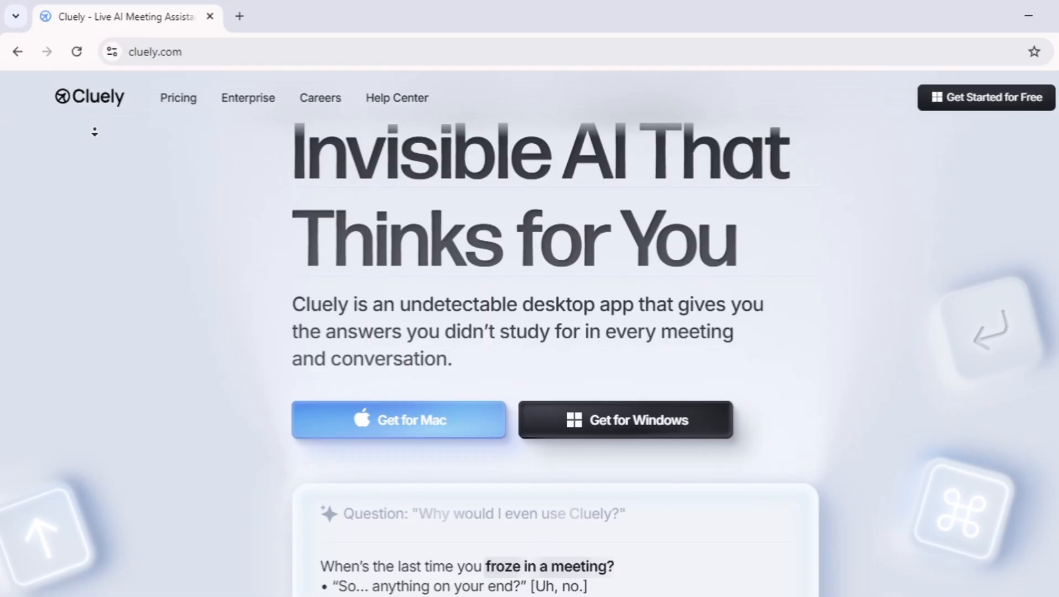
pyautogui.scroll(-3)
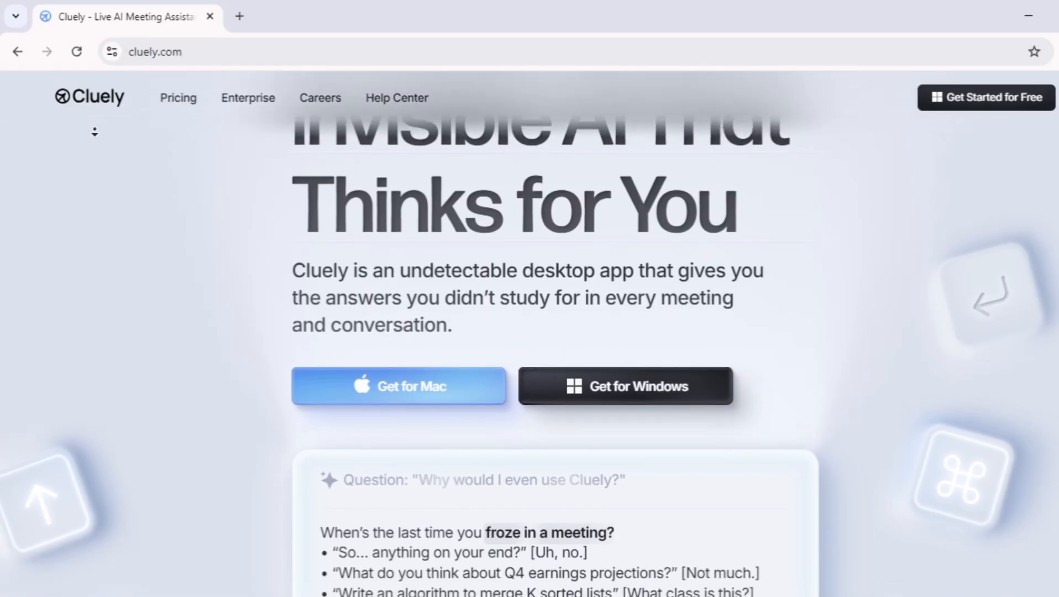
pyautogui.scroll(-3)
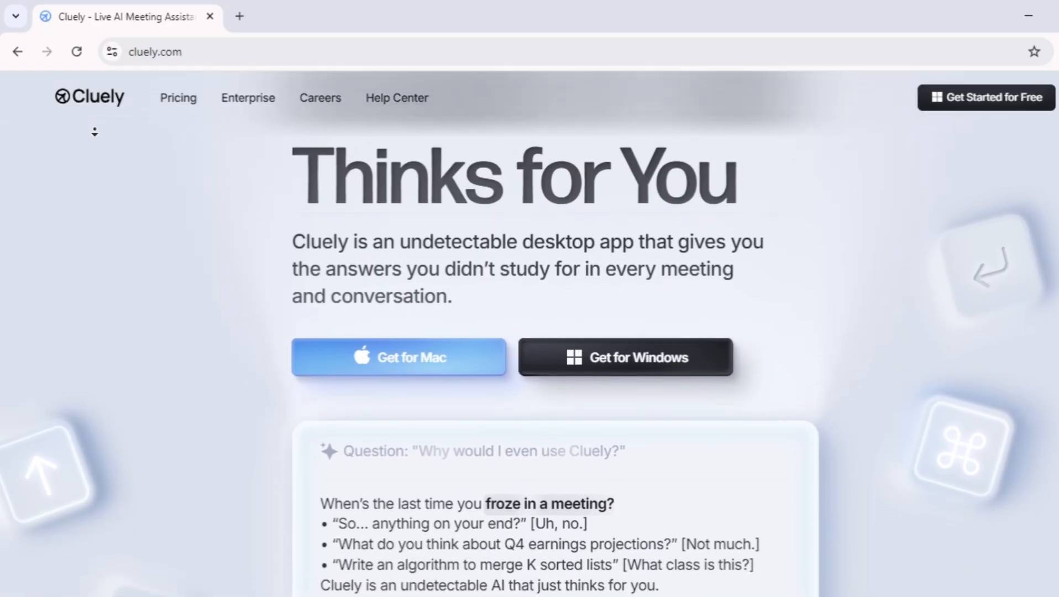
pyautogui.scroll(-3)
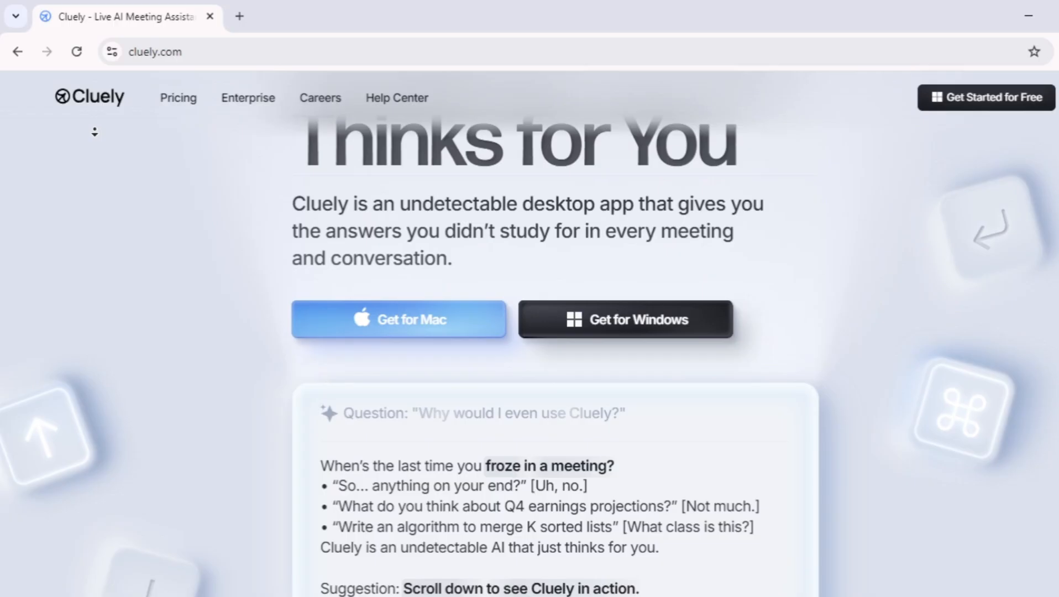
pyautogui.scroll(-3)
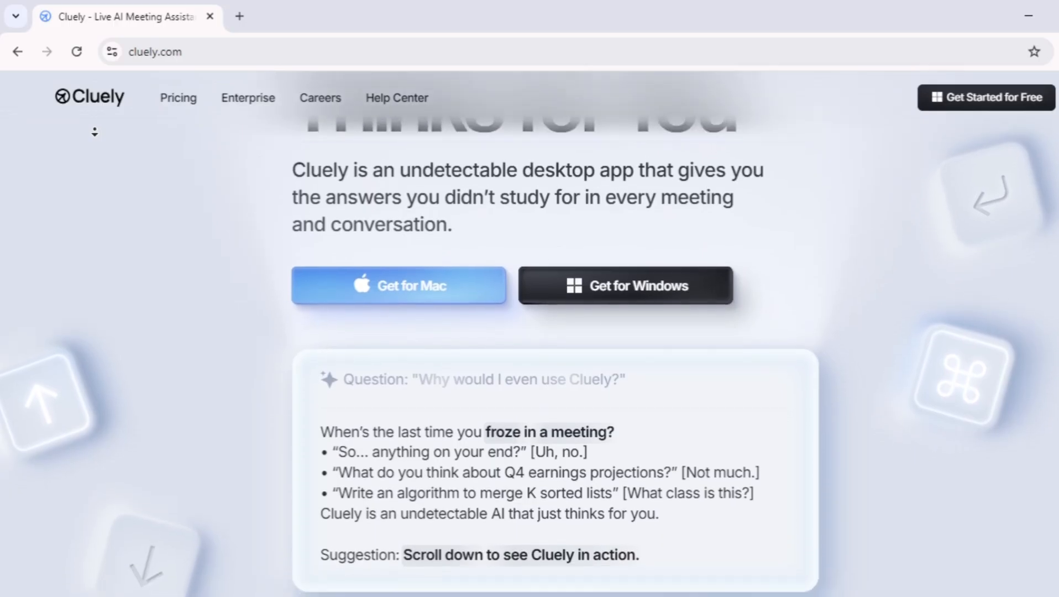
pyautogui.scroll(-3)
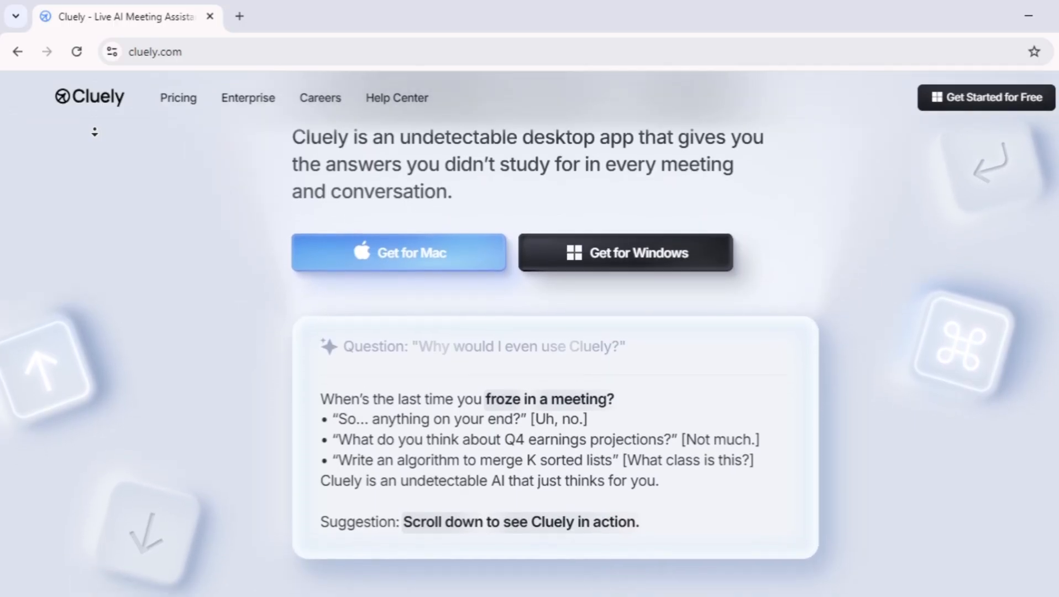
pyautogui.scroll(-3)
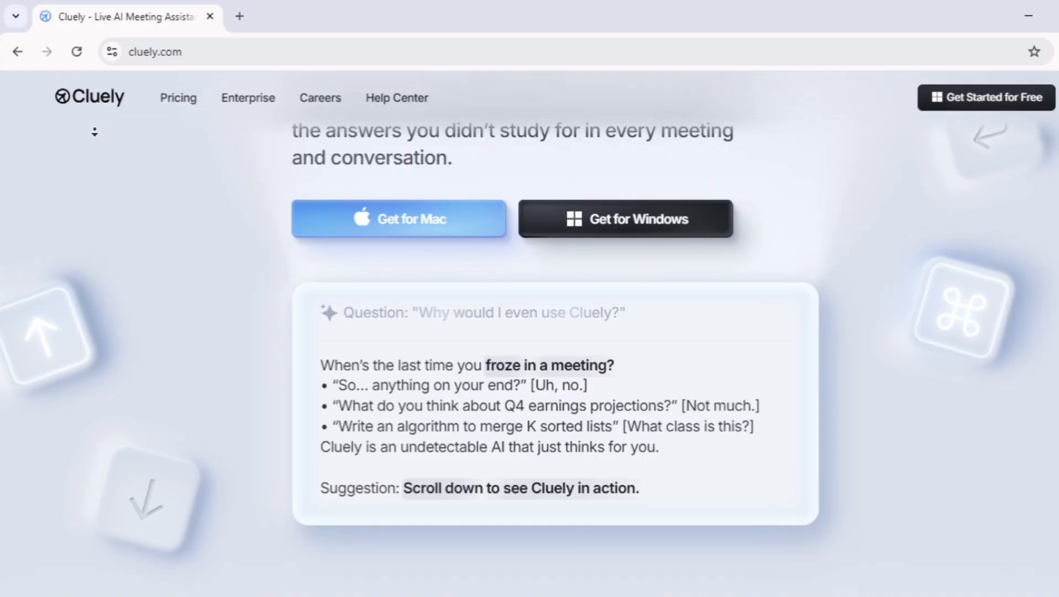
pyautogui.scroll(-3)
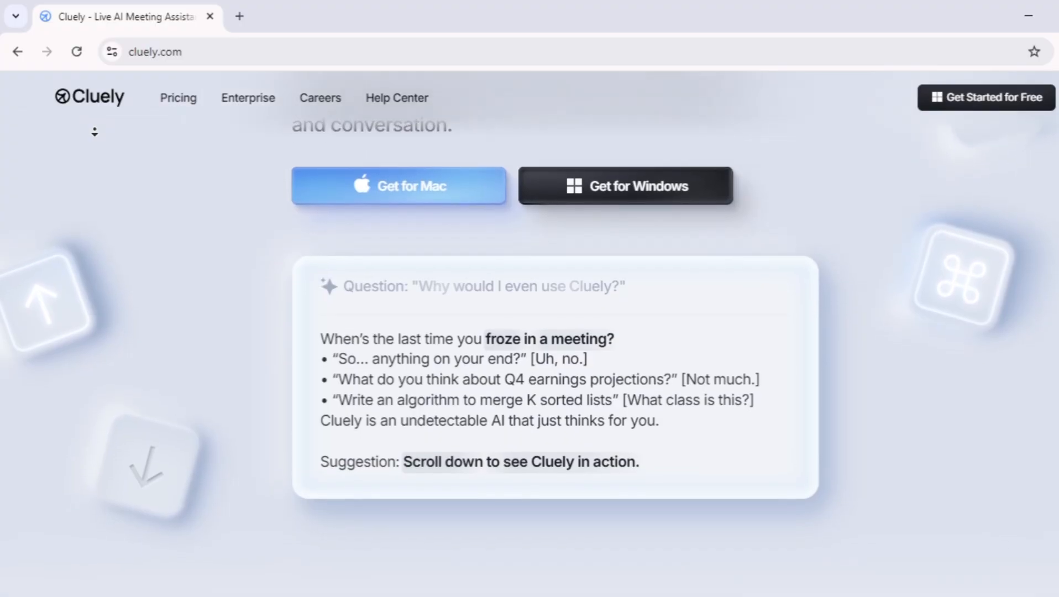
pyautogui.scroll(-3)
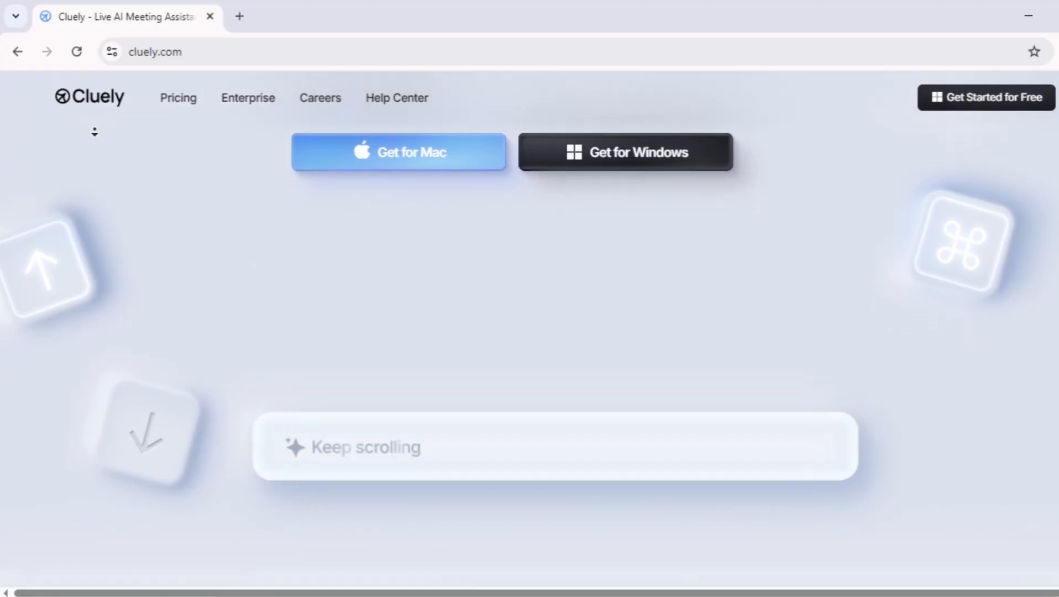
# - Scroll down to the 'Thinking is the slowest thing you do' heading and desktop preview
pyautogui.scroll(-3)
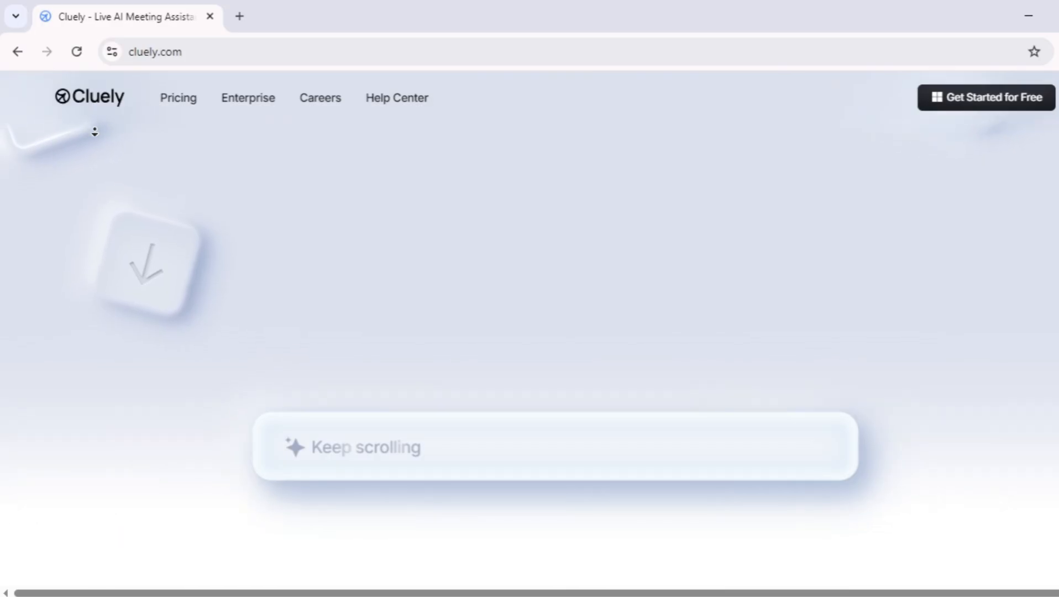
pyautogui.scroll(-3)
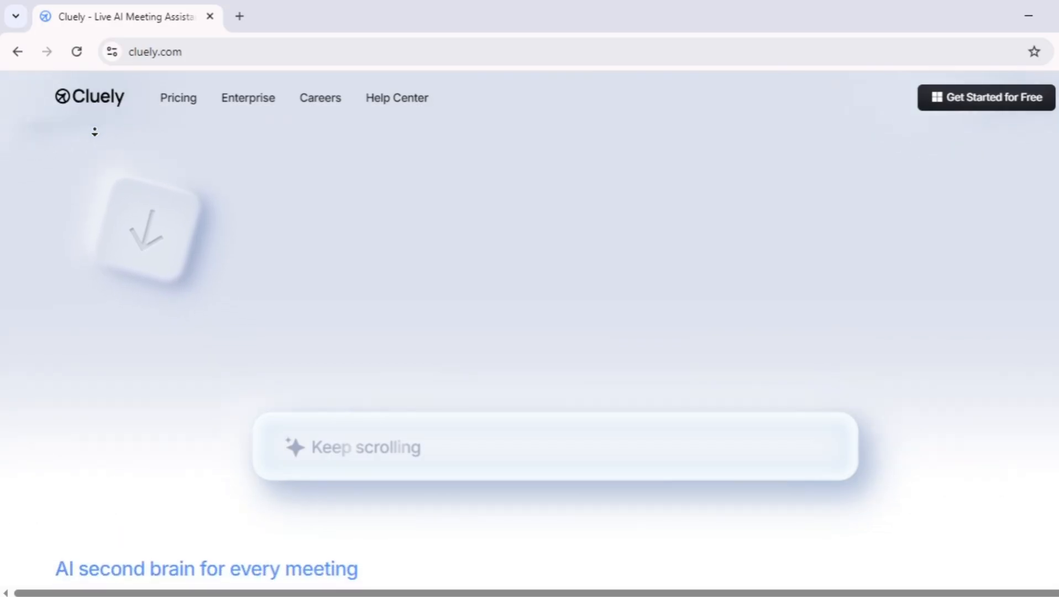
pyautogui.scroll(-3)
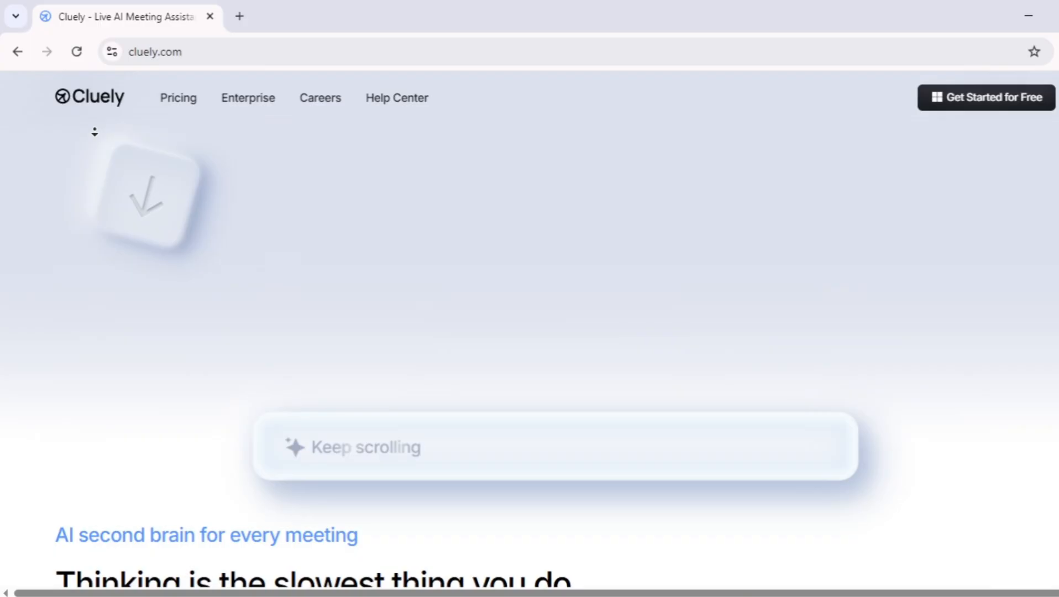
pyautogui.scroll(-3)
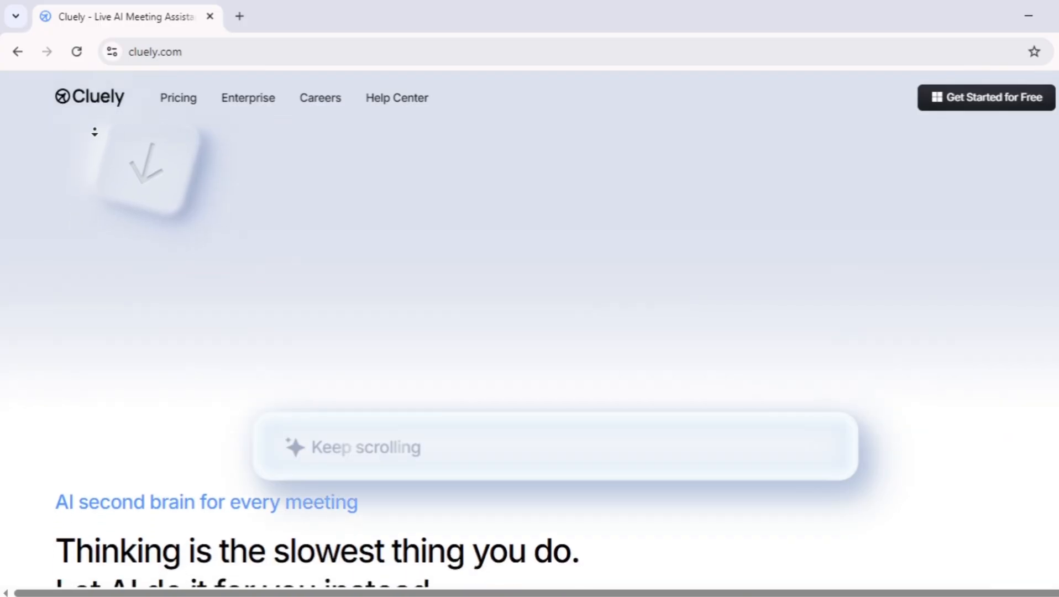
pyautogui.scroll(-3)
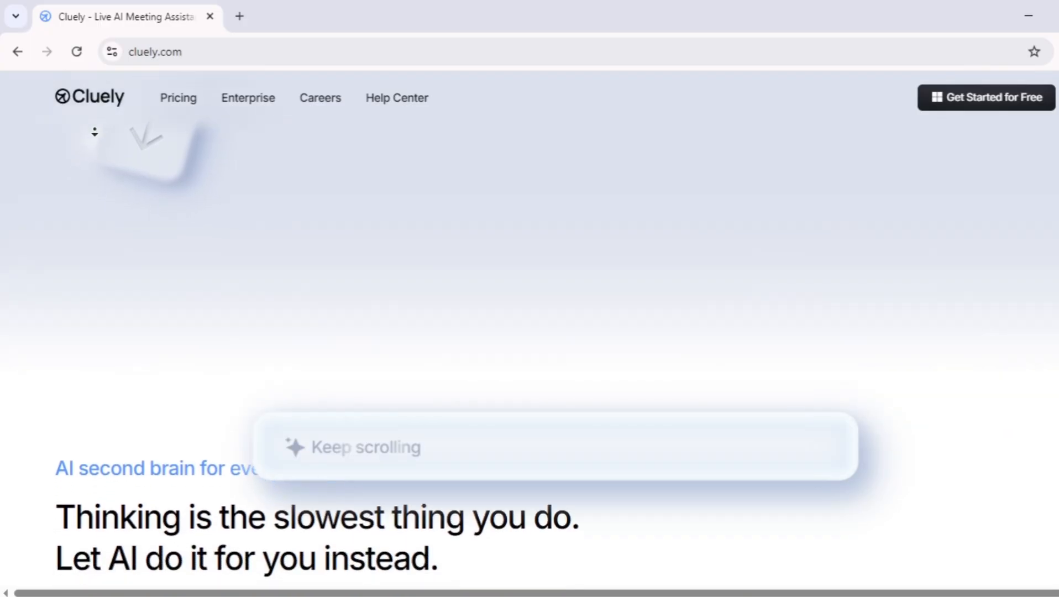
pyautogui.scroll(-3)
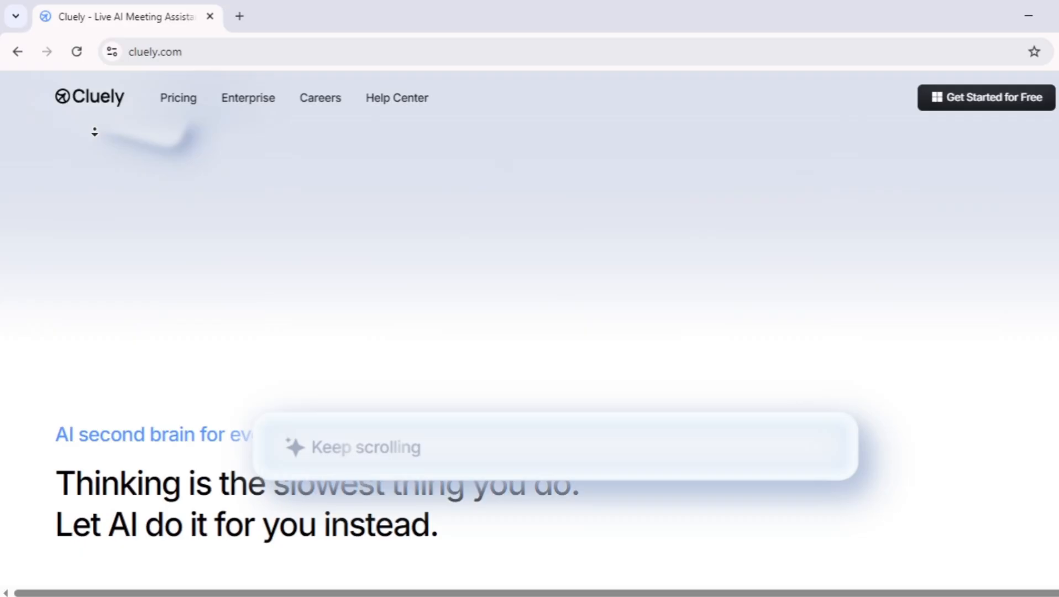
pyautogui.scroll(-3)
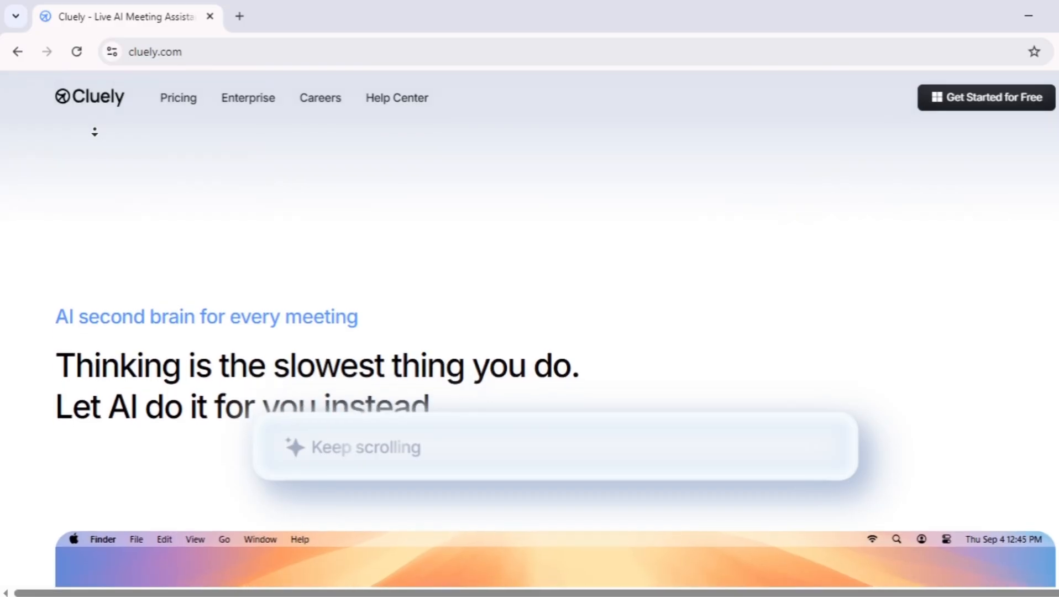
pyautogui.scroll(-3)
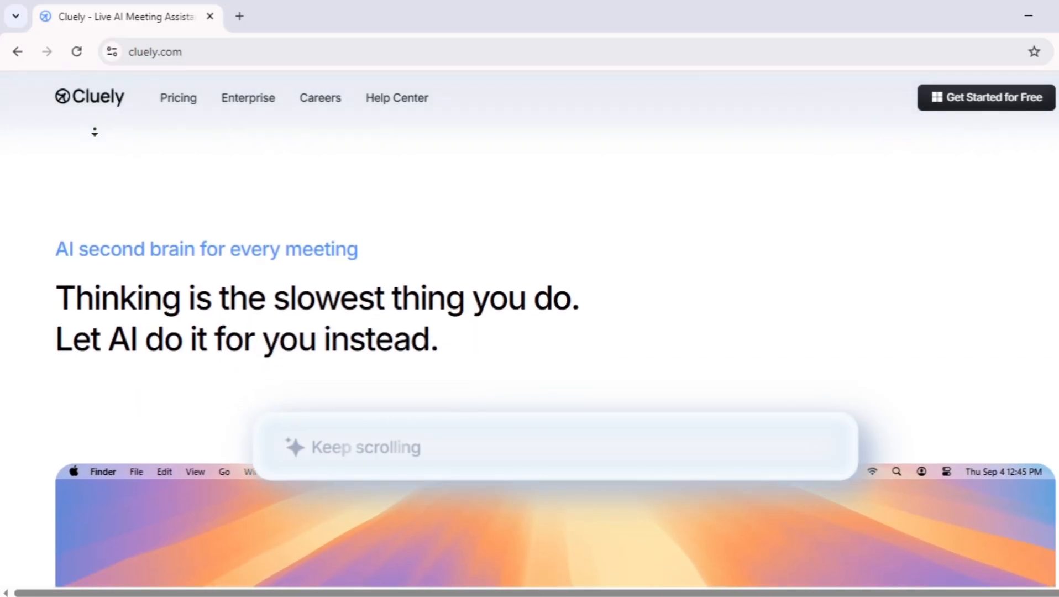
pyautogui.scroll(-3)
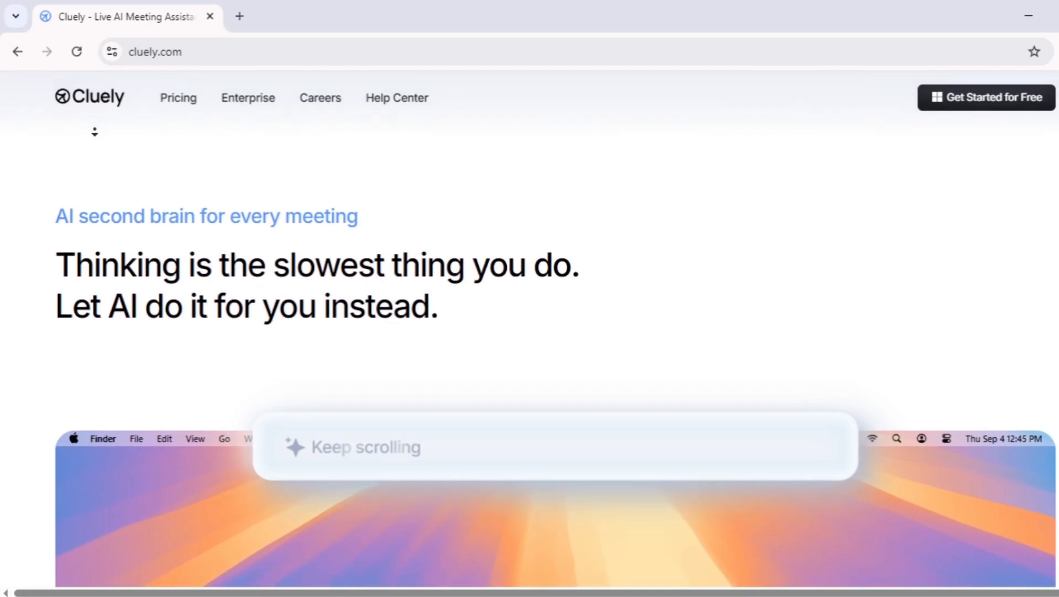
pyautogui.scroll(-3)
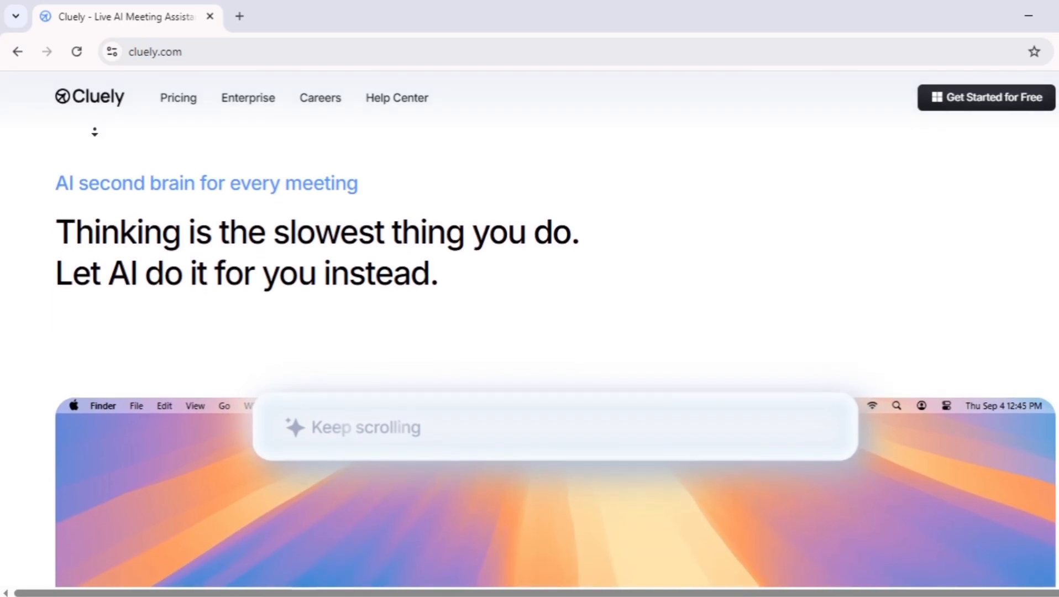
# - Scroll through the Live insights demo, clicking the Actions list, to reach the Zoom meeting preview
pyautogui.scroll(-3)
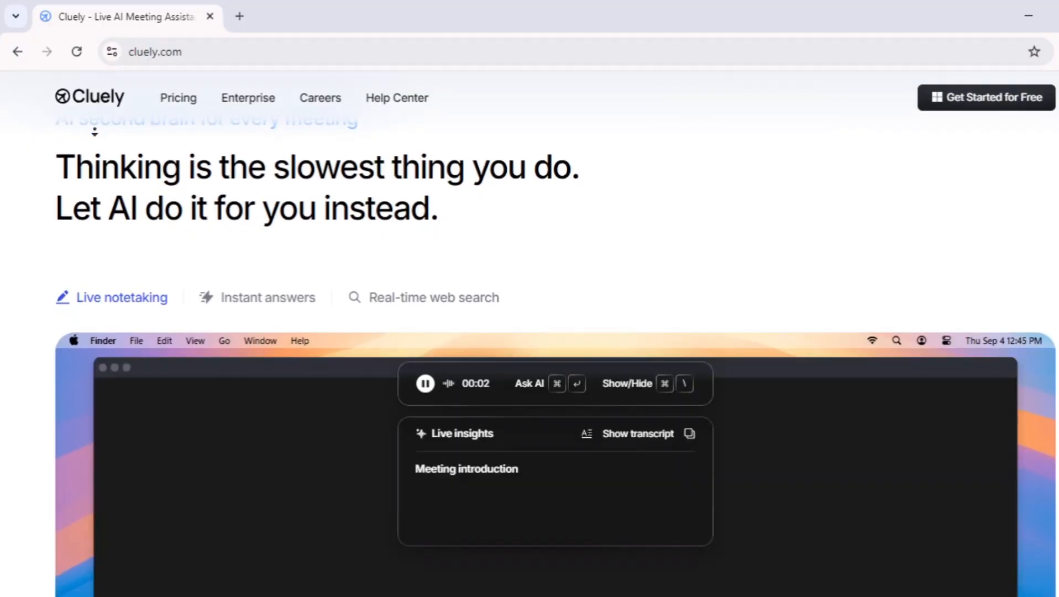
pyautogui.scroll(-3)
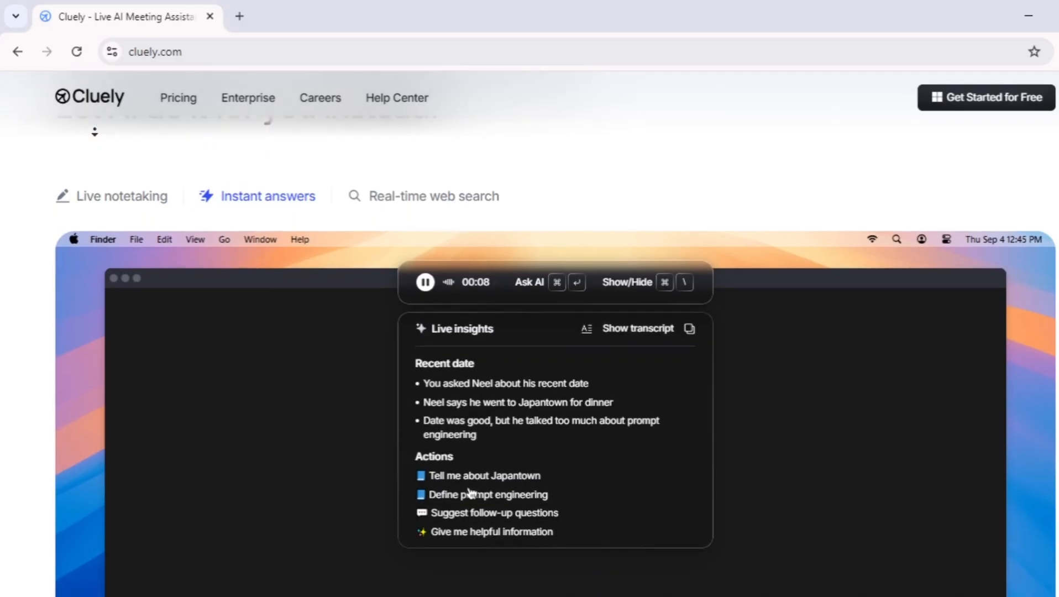
pyautogui.click(488, 494)
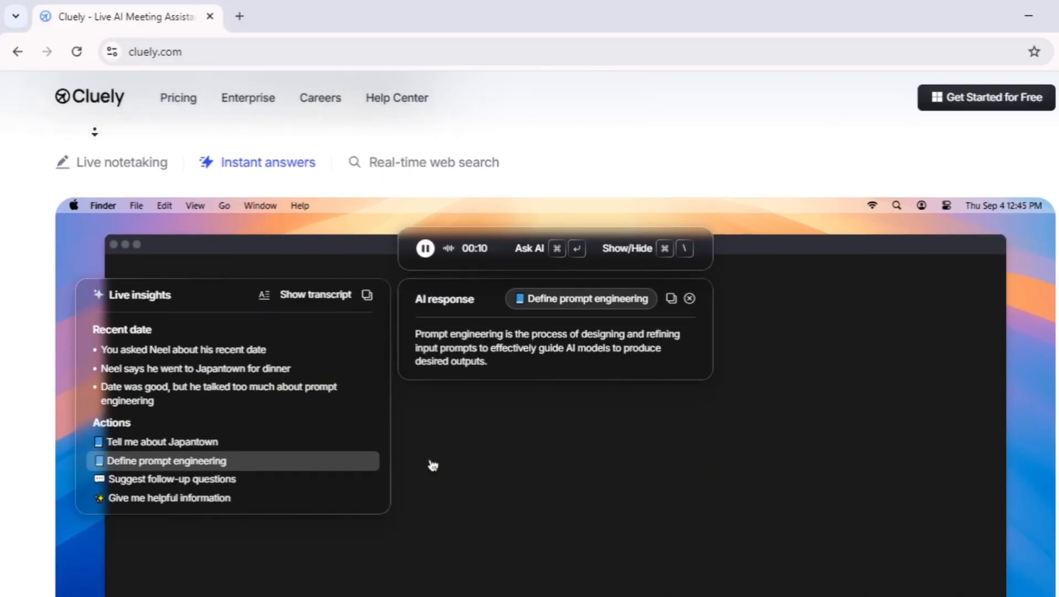
pyautogui.click(172, 448)
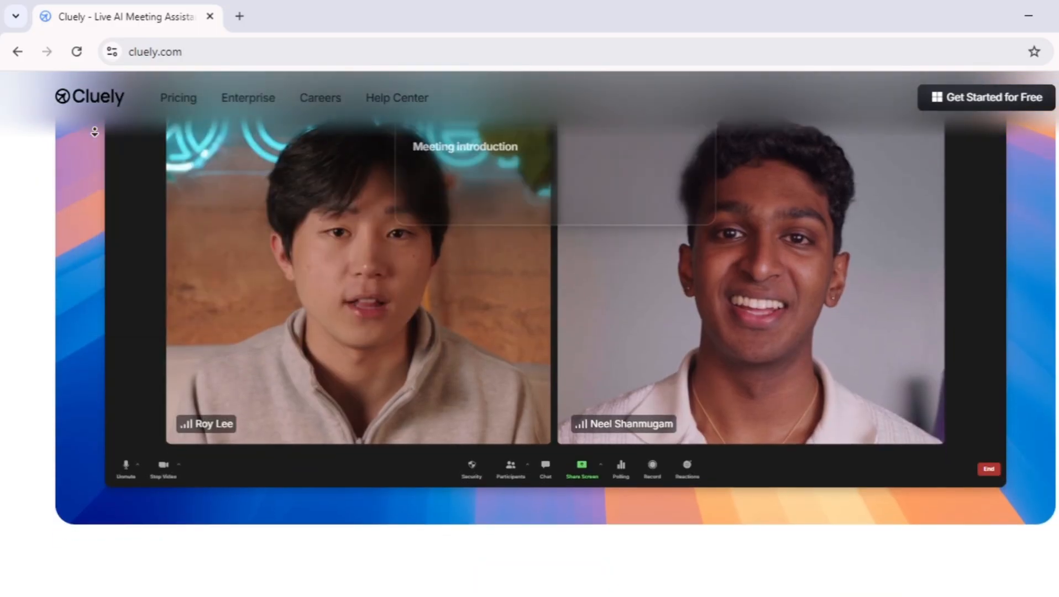
# - Scroll until the 'Records your meetings' and 'Answers in real-time' headings appear
pyautogui.scroll(-3)
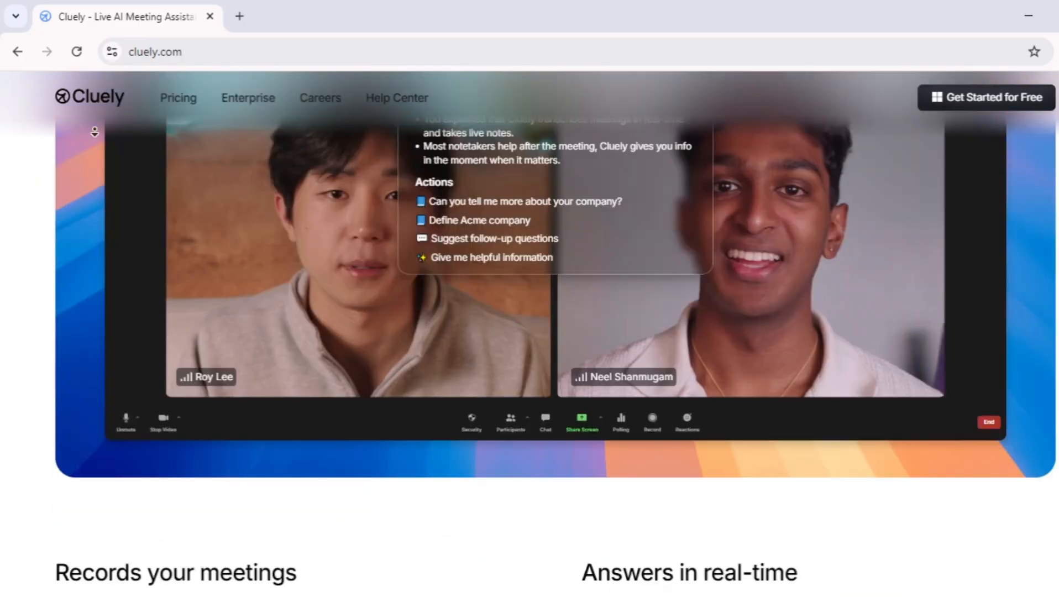
pyautogui.scroll(-3)
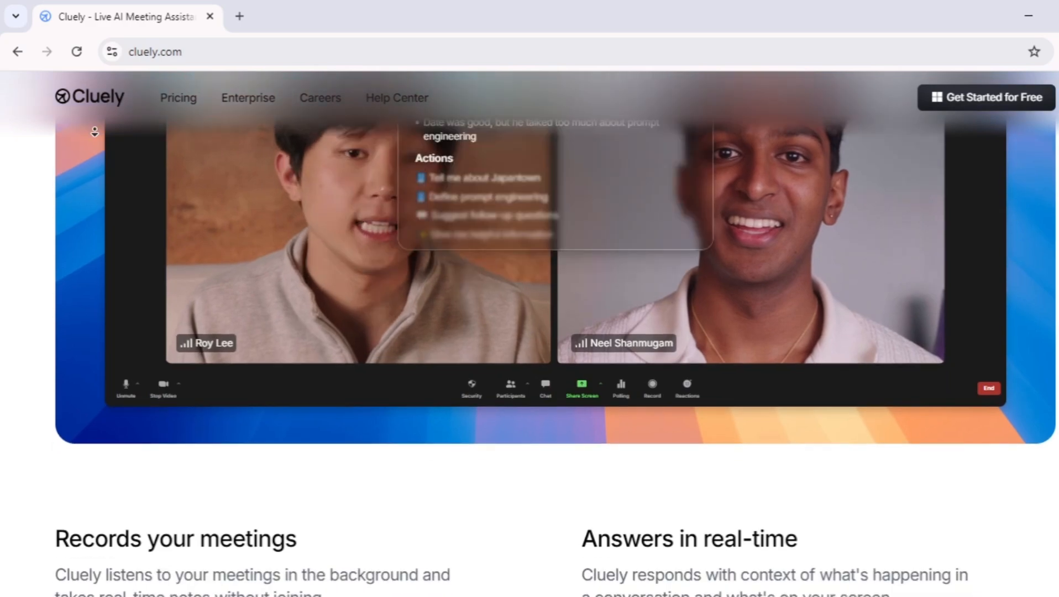